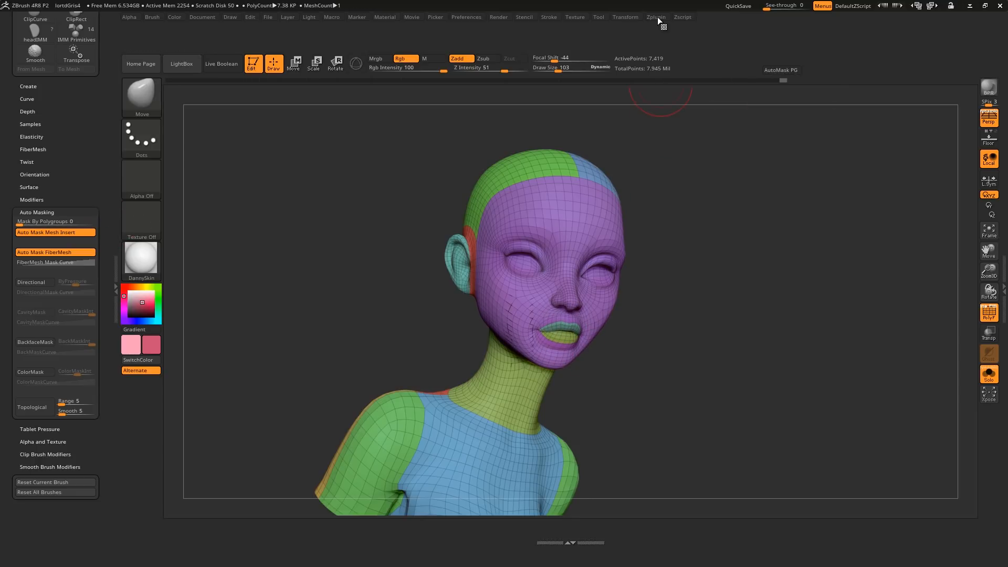
- Show the Zplugin list with Nicks Tools' Mask PG Under Cursor command visible
click(655, 17)
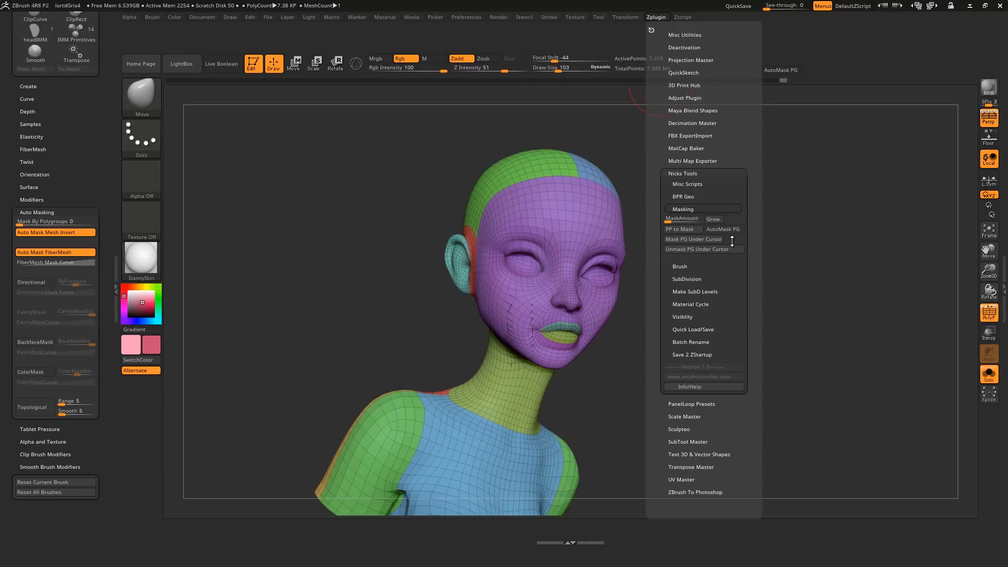
mouse_move(693, 239)
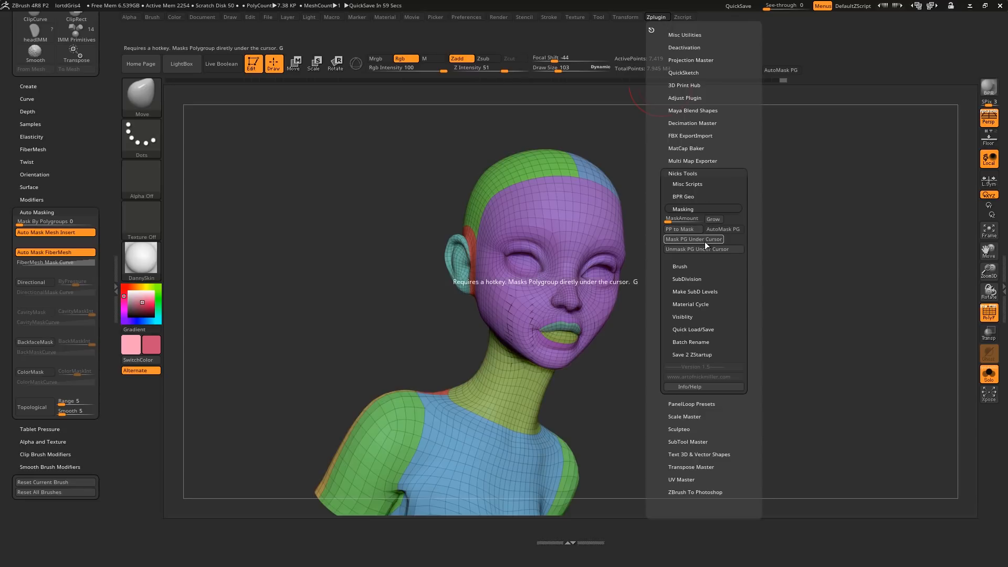